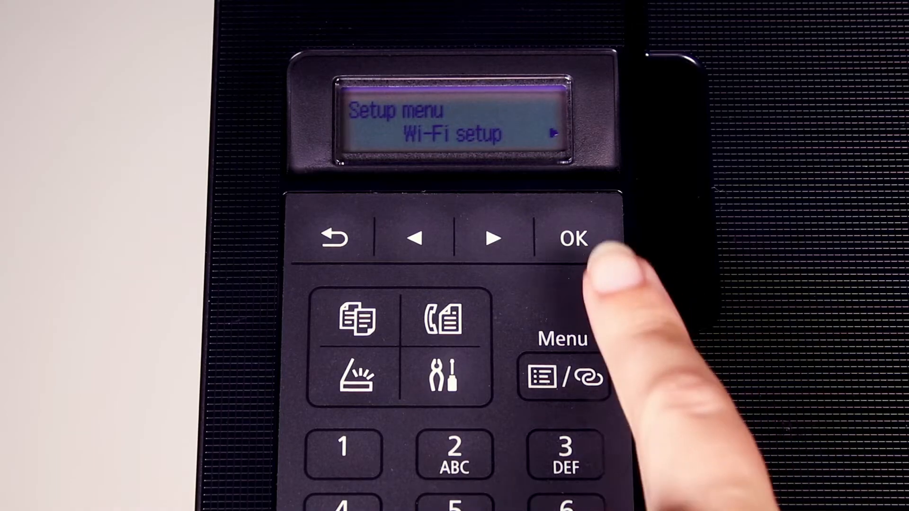
On the printer panel, choose Wi-Fi setup and start Easy WL connect mode
click(572, 238)
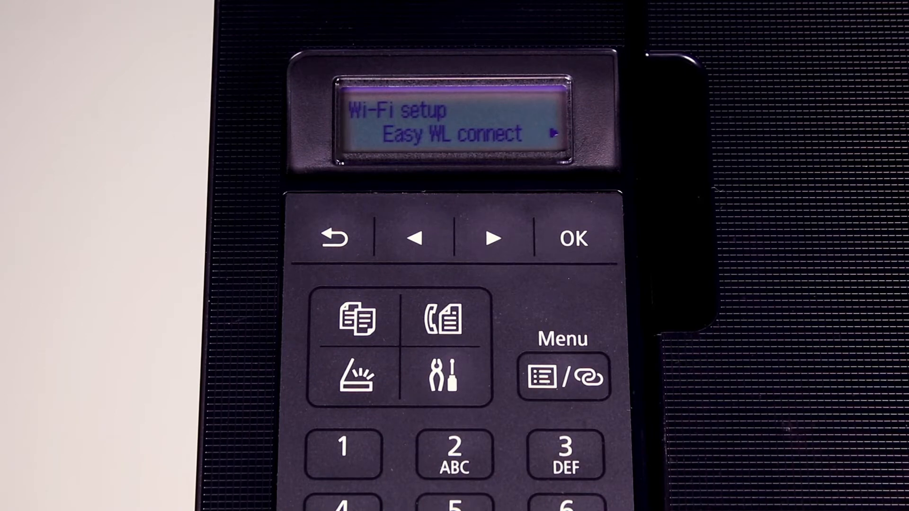
click(572, 238)
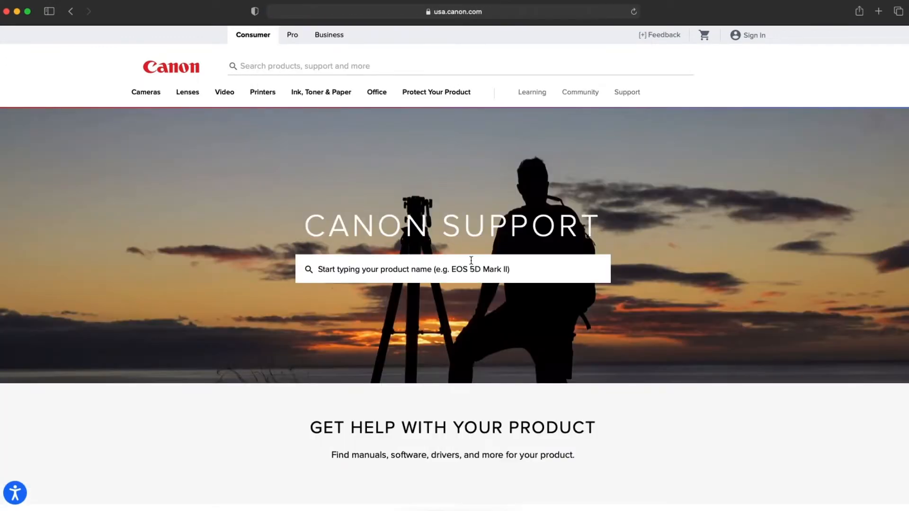
Search Canon Support for TR4720 and go to the PIXMA TR4720 product support page
text(T)
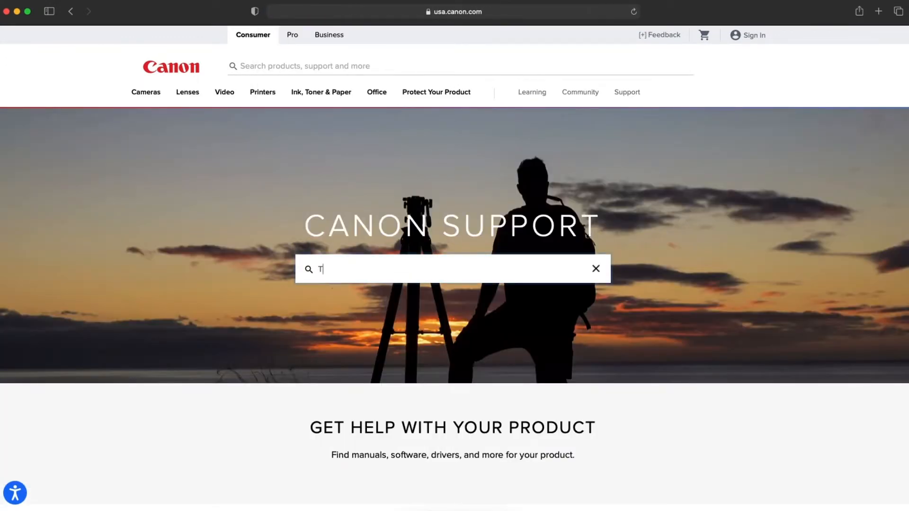
text(R4720)
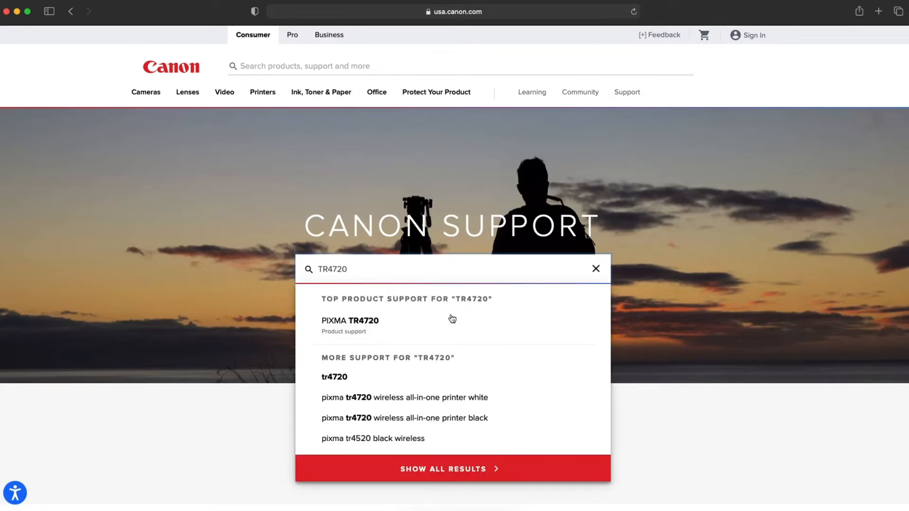
click(349, 321)
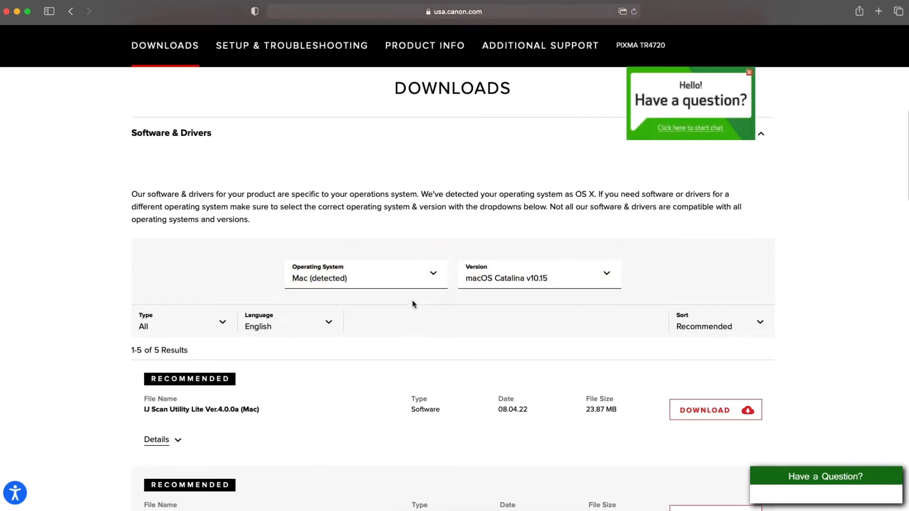
Download Master Setup (Mac) from the Downloads list and dismiss the download-instructions notice
scroll(down, 3)
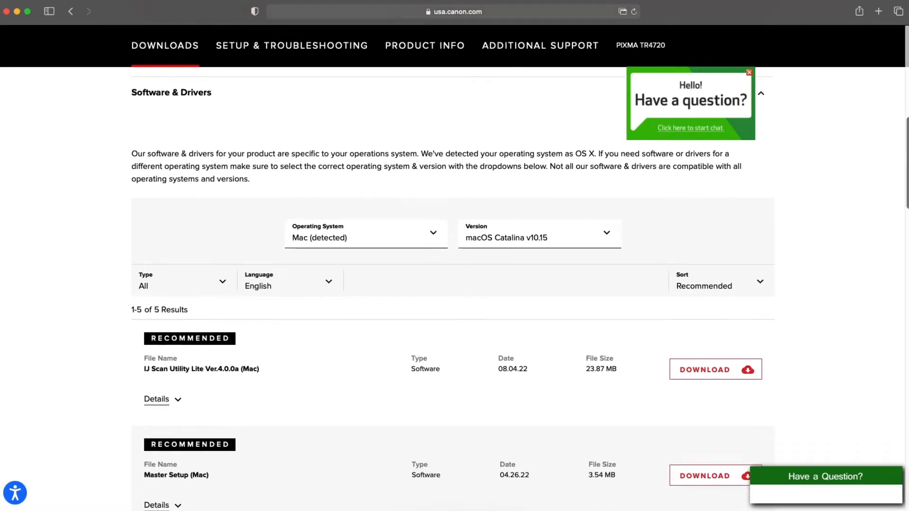
scroll(down, 3)
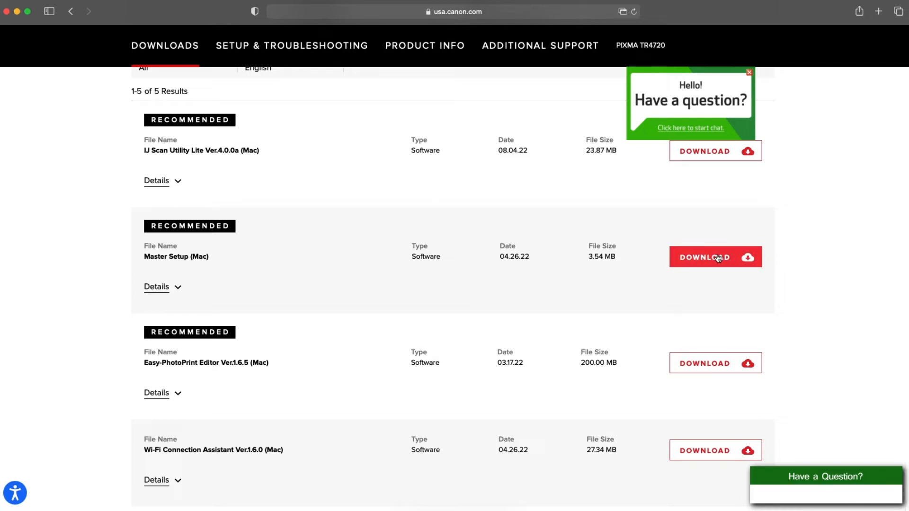
click(715, 257)
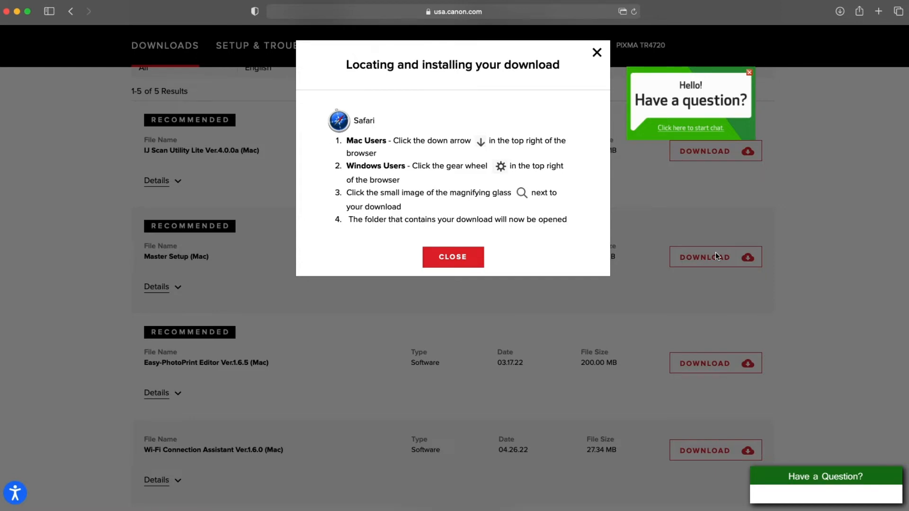
click(453, 257)
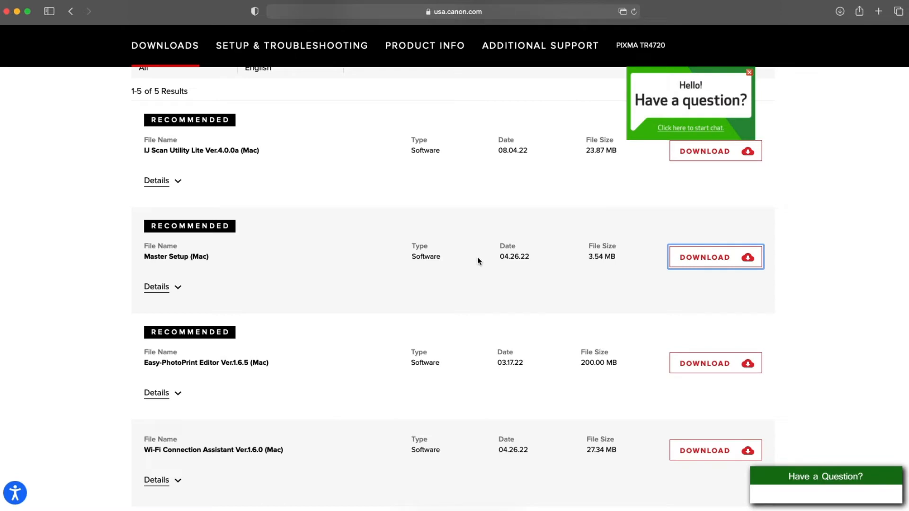
mouse_move(481, 256)
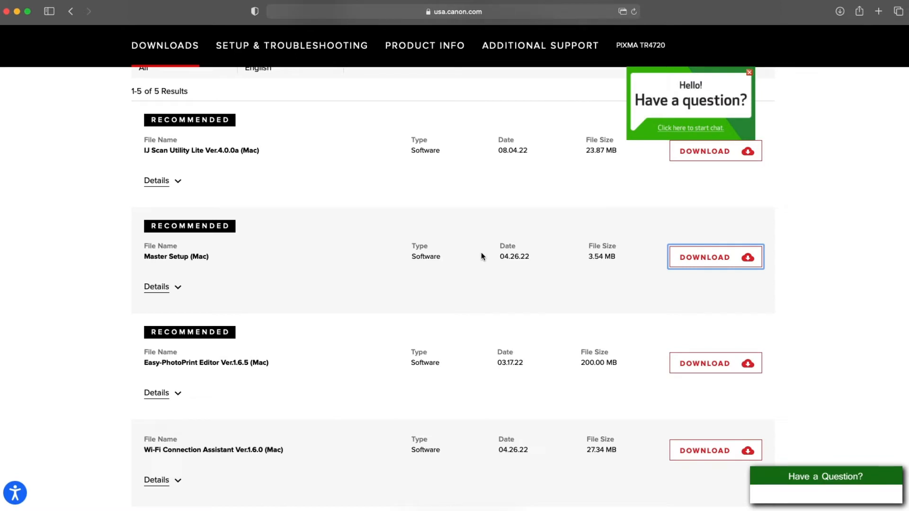
mouse_move(653, 200)
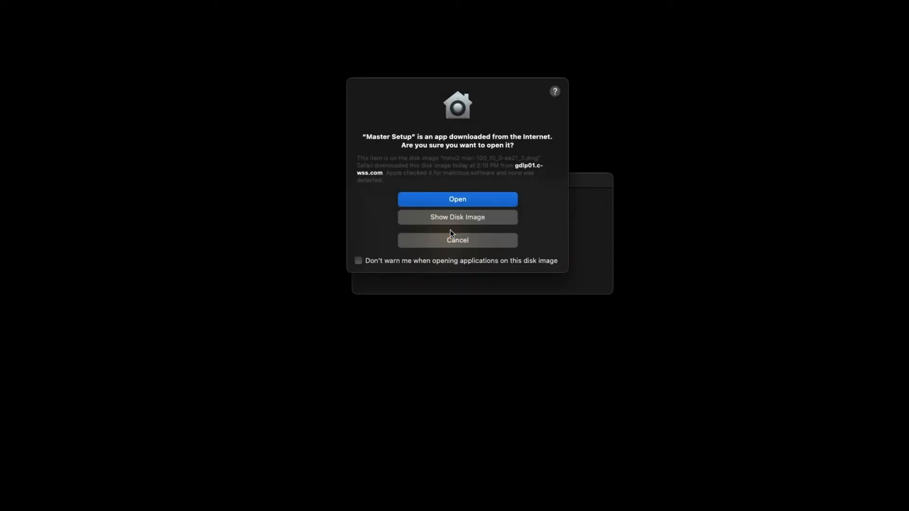
mouse_move(458, 205)
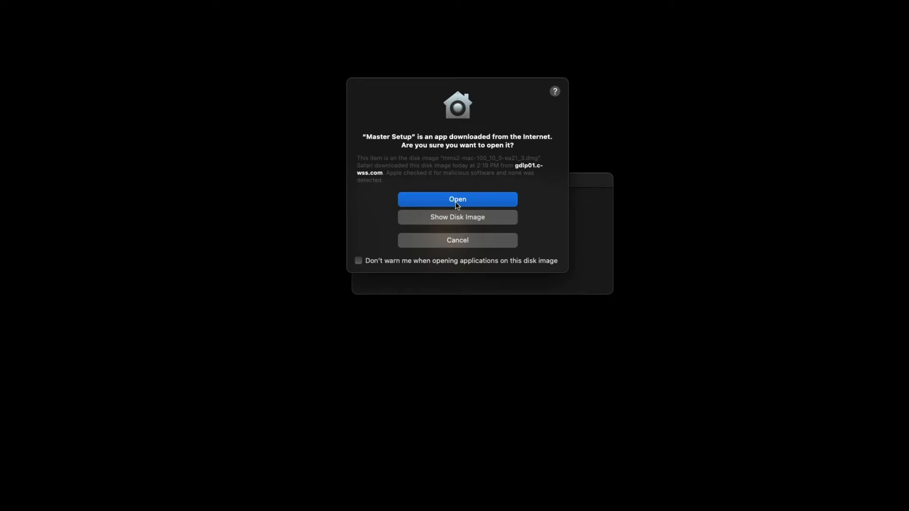
Allow the downloaded Master Setup app to open past the macOS internet-download warning
click(456, 199)
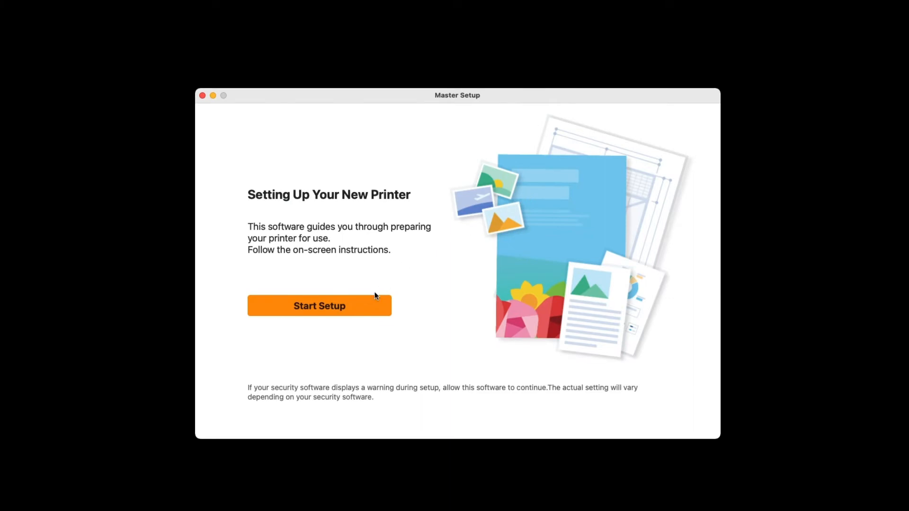
Start setup, accept the license agreement and agree to sending product information to Canon
click(320, 306)
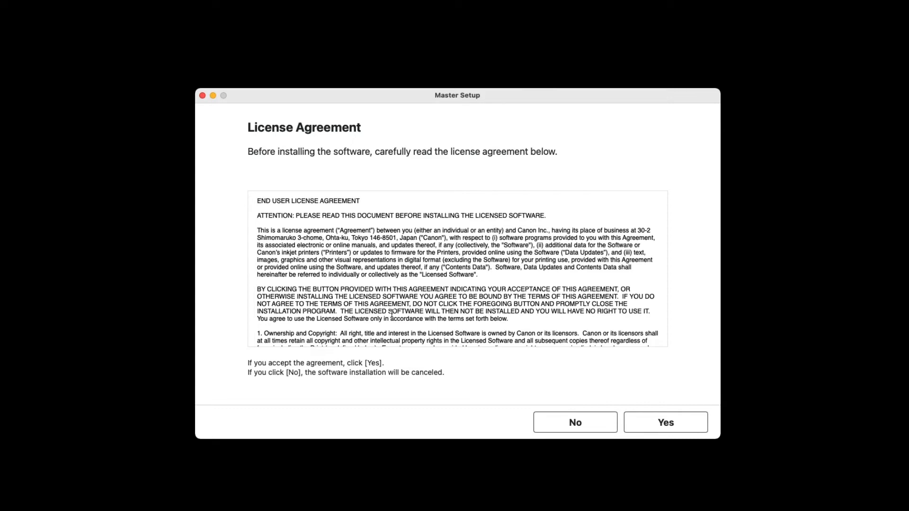
click(665, 423)
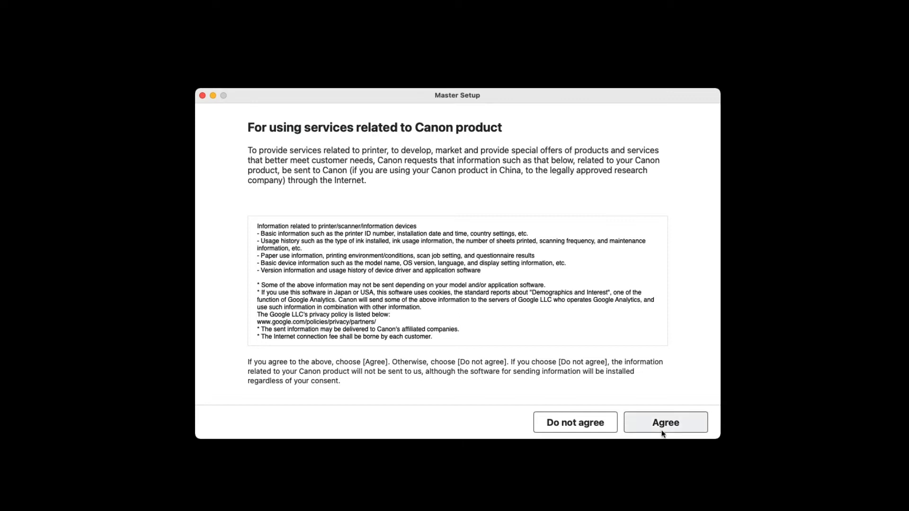
click(665, 423)
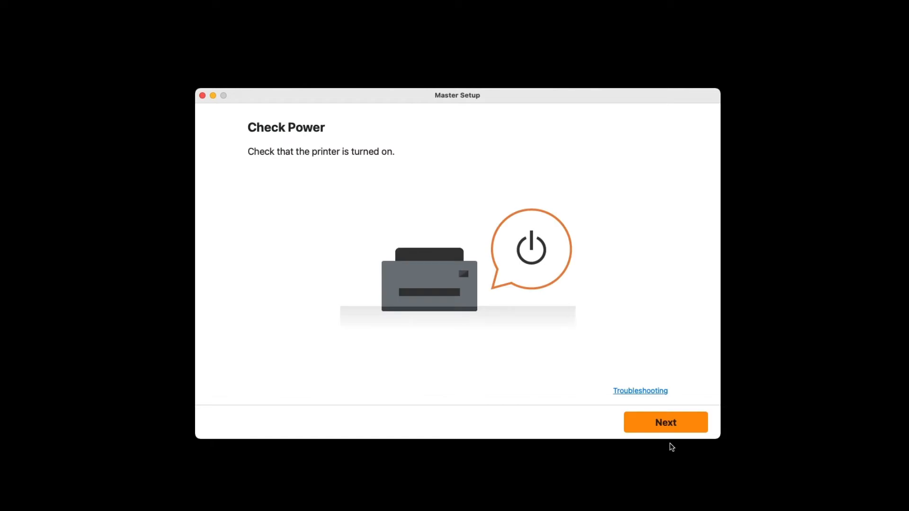
Confirm the printer is powered on and connect the TR4700 series printer to the shown Wi-Fi network
click(665, 423)
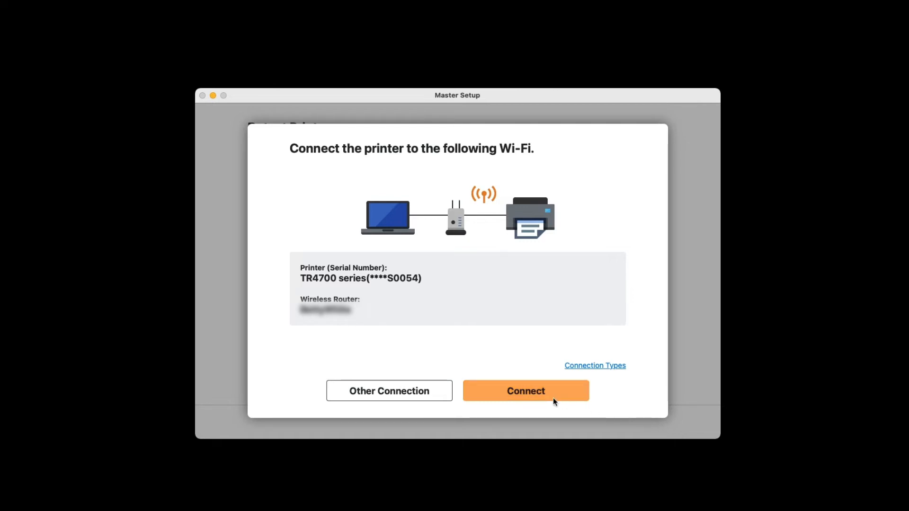
click(526, 391)
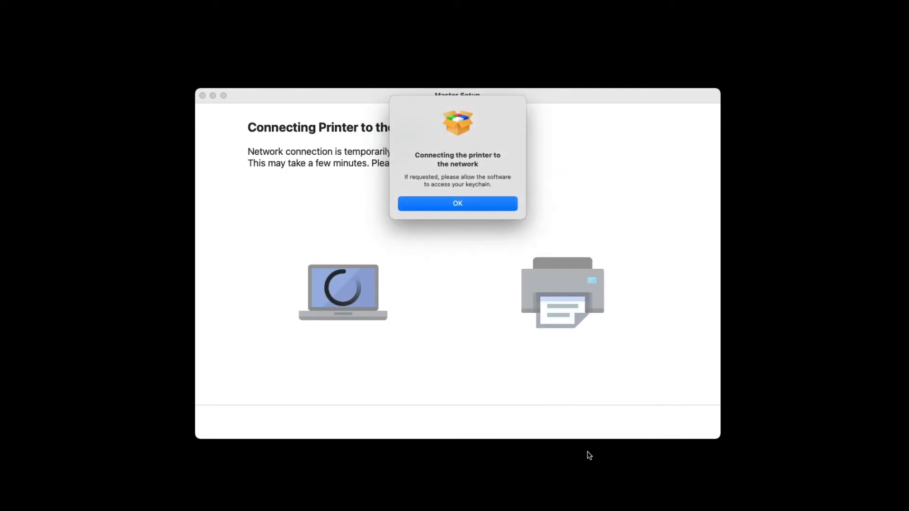
mouse_move(548, 379)
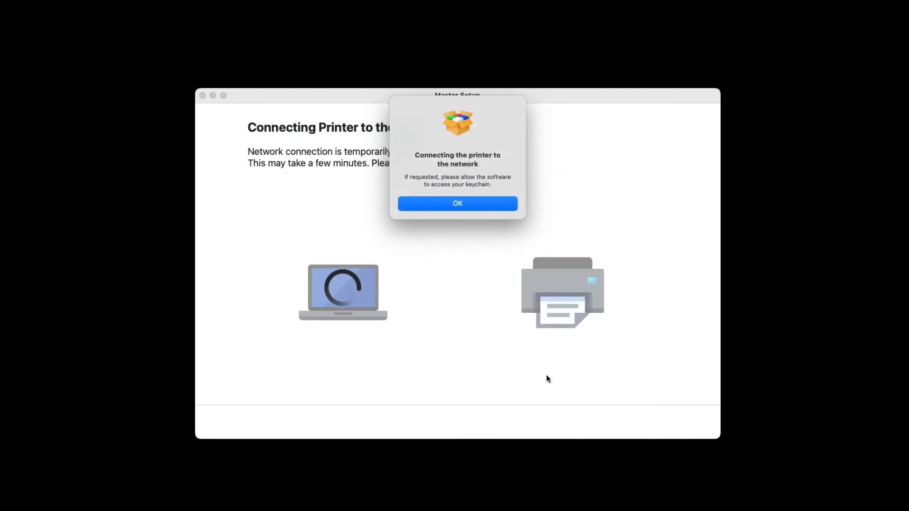
click(458, 203)
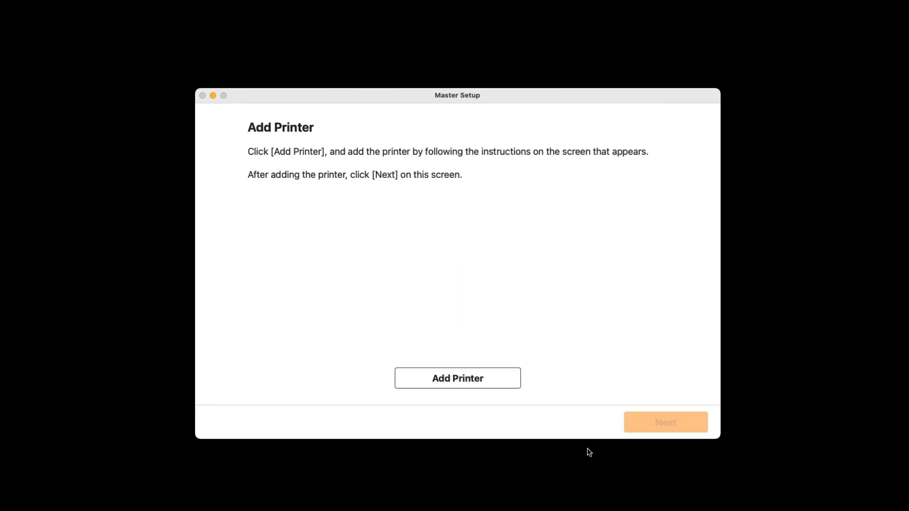
mouse_move(556, 431)
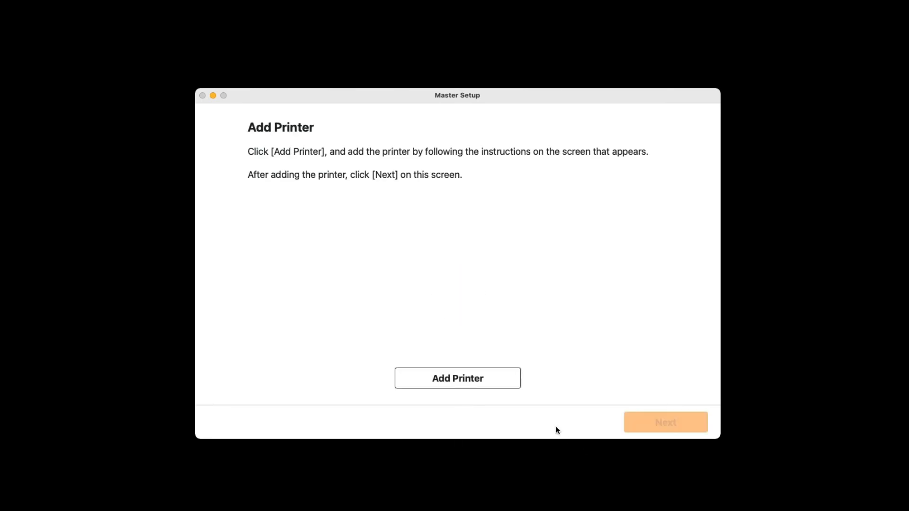
Add the Canon TR4700 series printer to the Mac's printers and continue
click(456, 378)
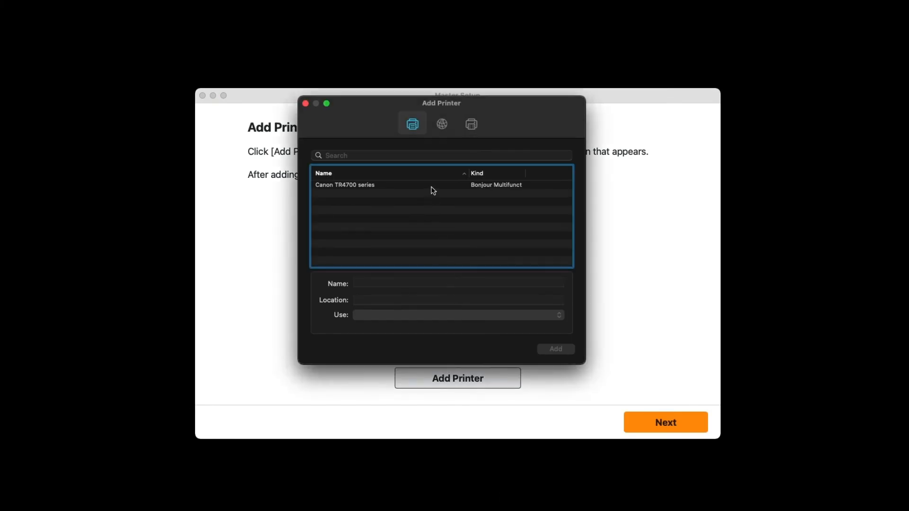
click(345, 185)
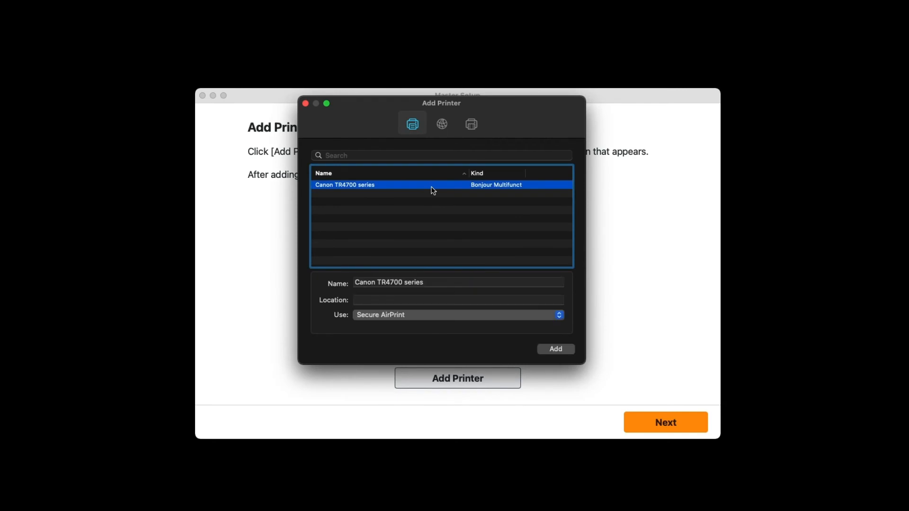
click(555, 349)
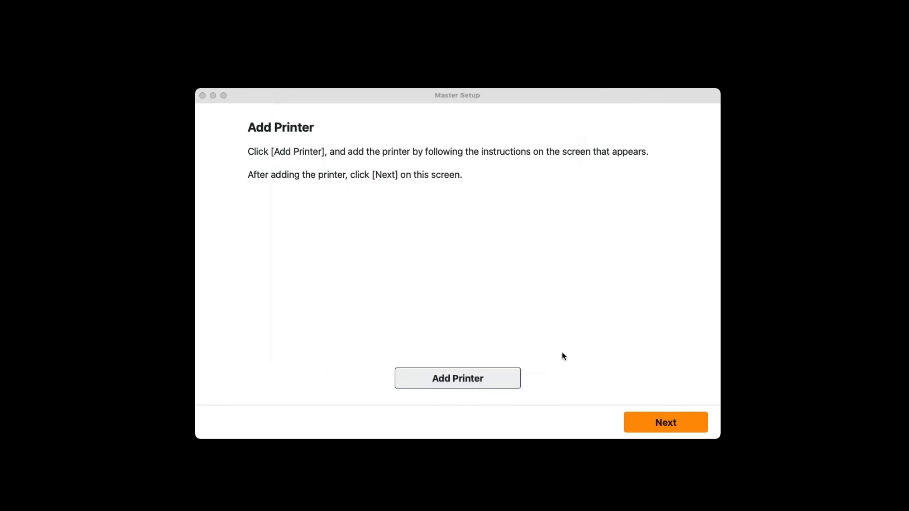
click(664, 423)
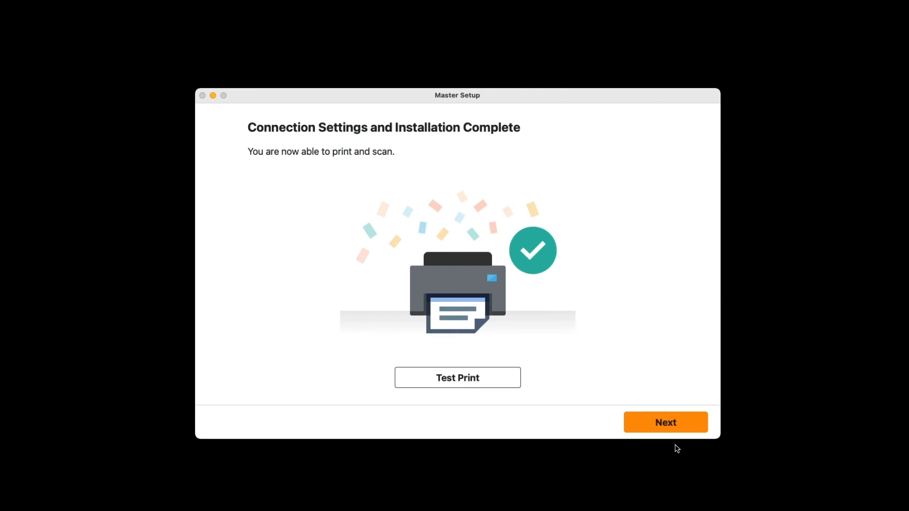
Move past Connection Settings and Installation Complete to the OK, Let's get started page
click(457, 378)
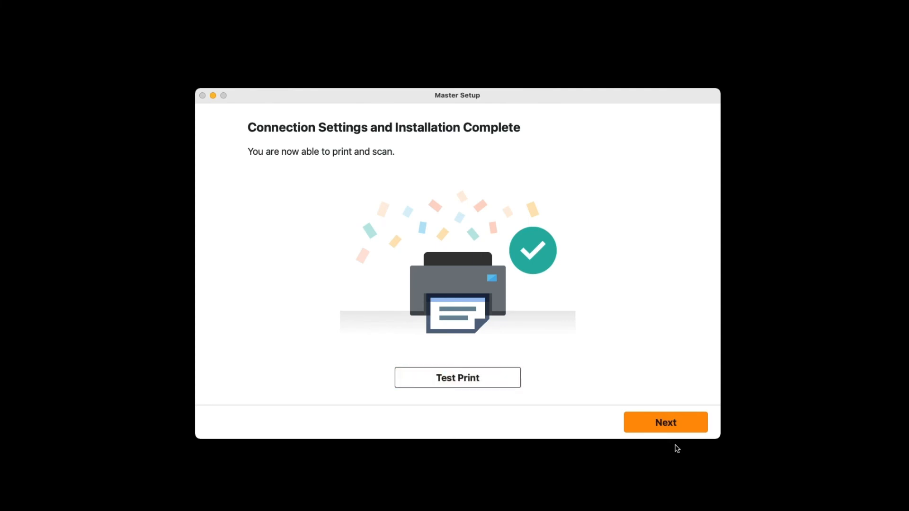
mouse_move(673, 436)
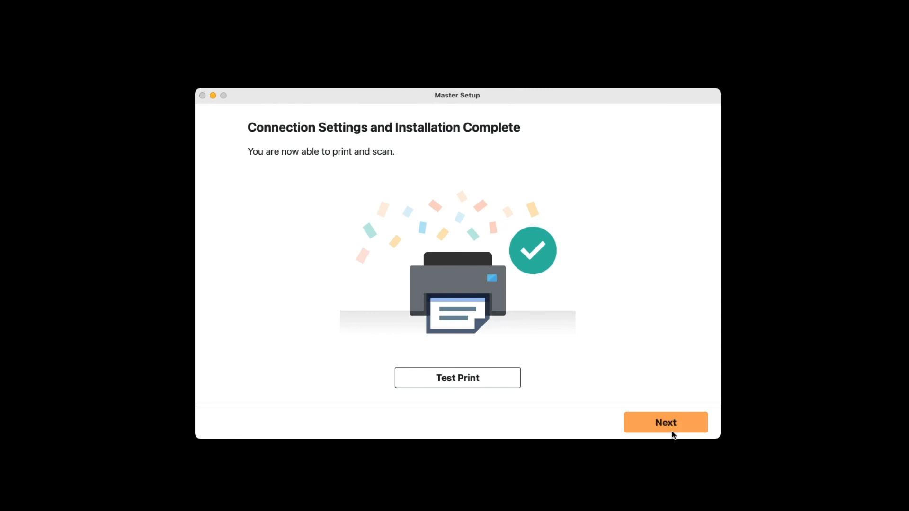
click(665, 423)
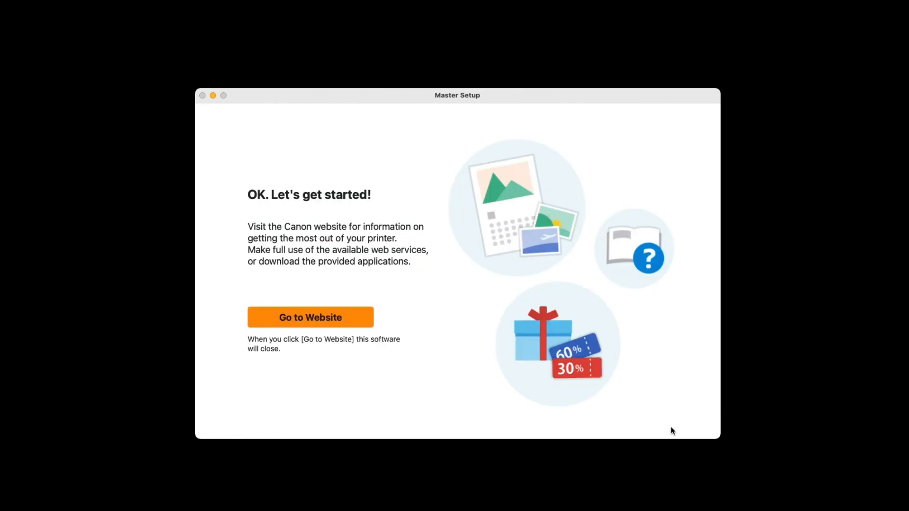